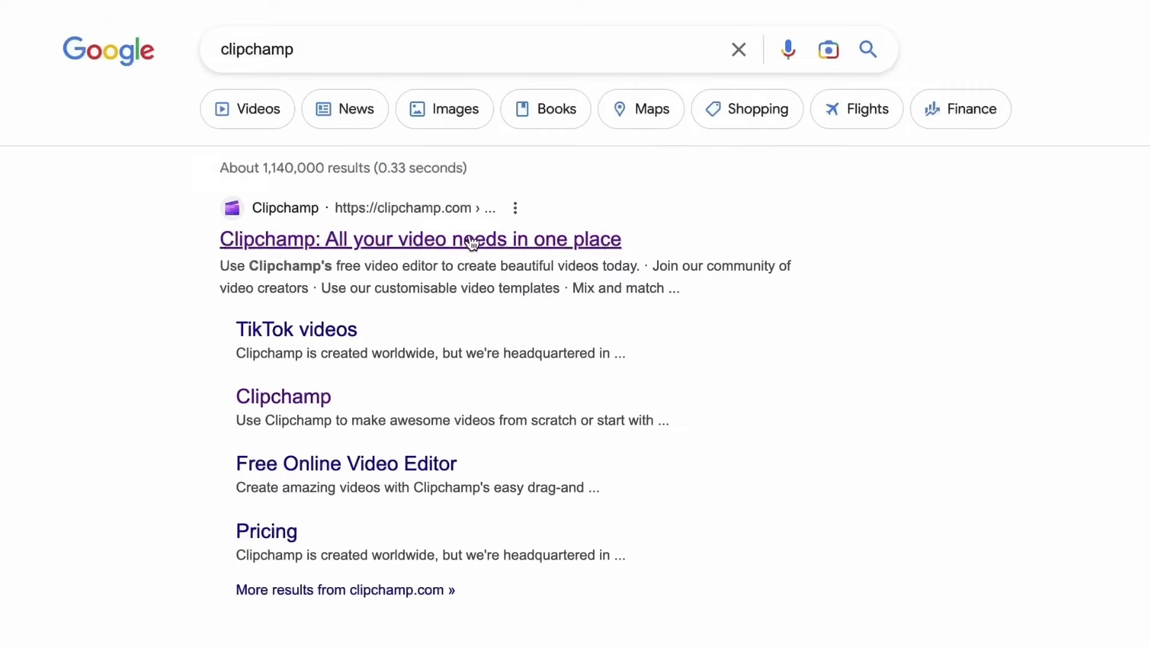
# Reach Clipchamp from the Google results and sign in to the account
pyautogui.click(420, 239)
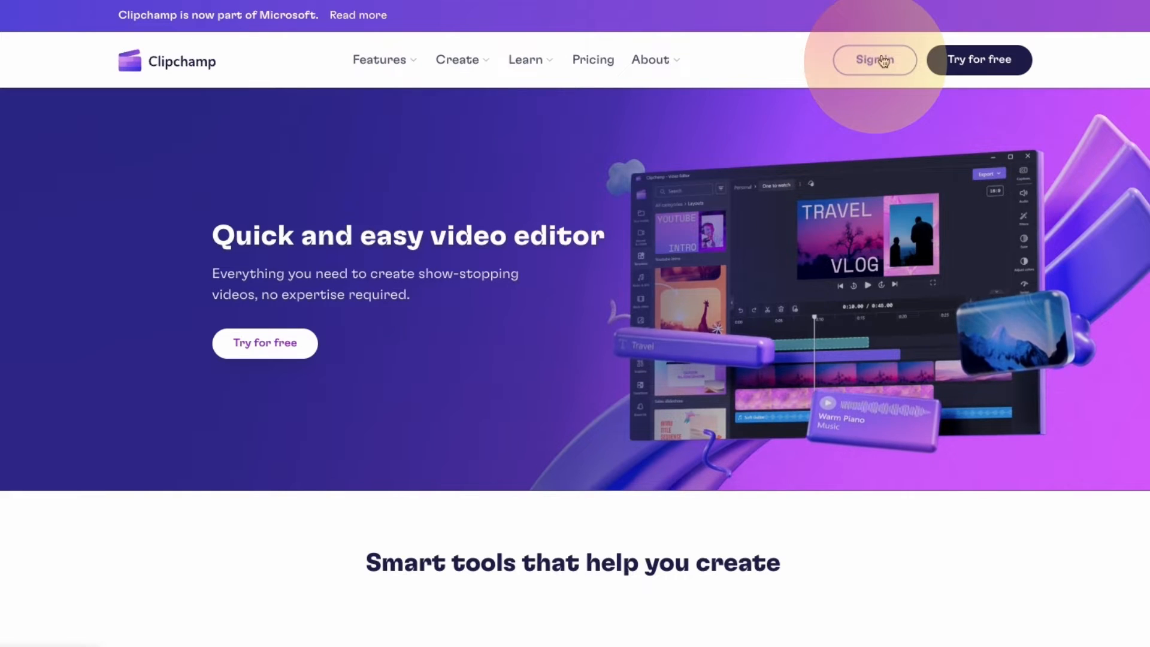
pyautogui.click(874, 60)
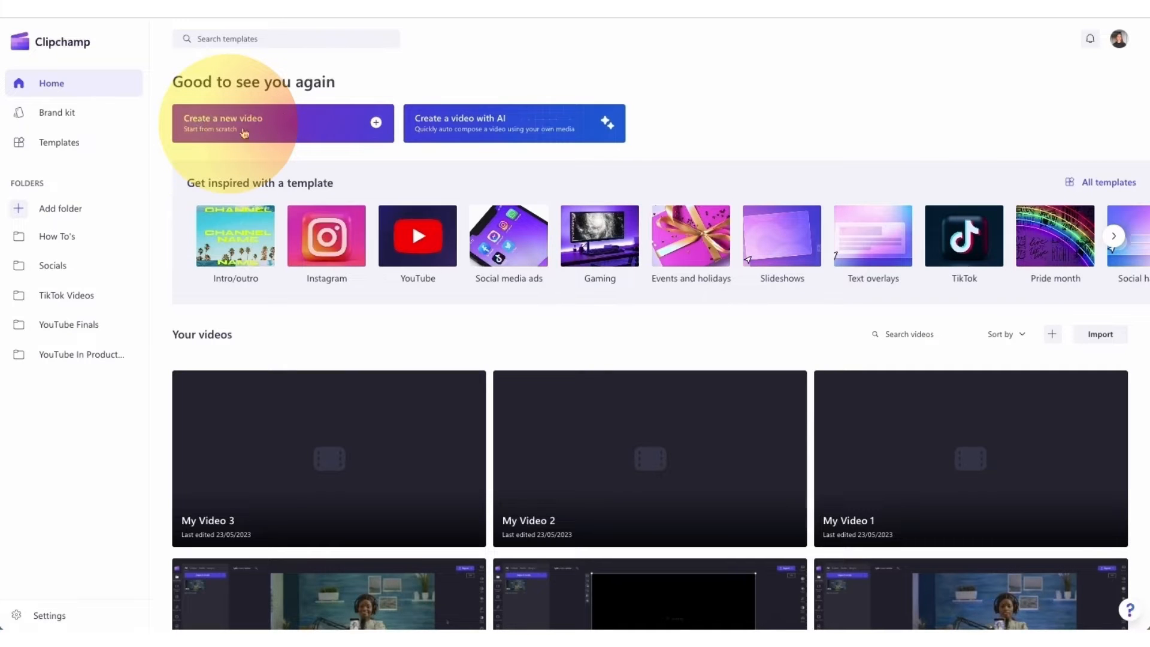
# Create a new video and import My video 1 to My video 4 onto the timeline
pyautogui.click(235, 122)
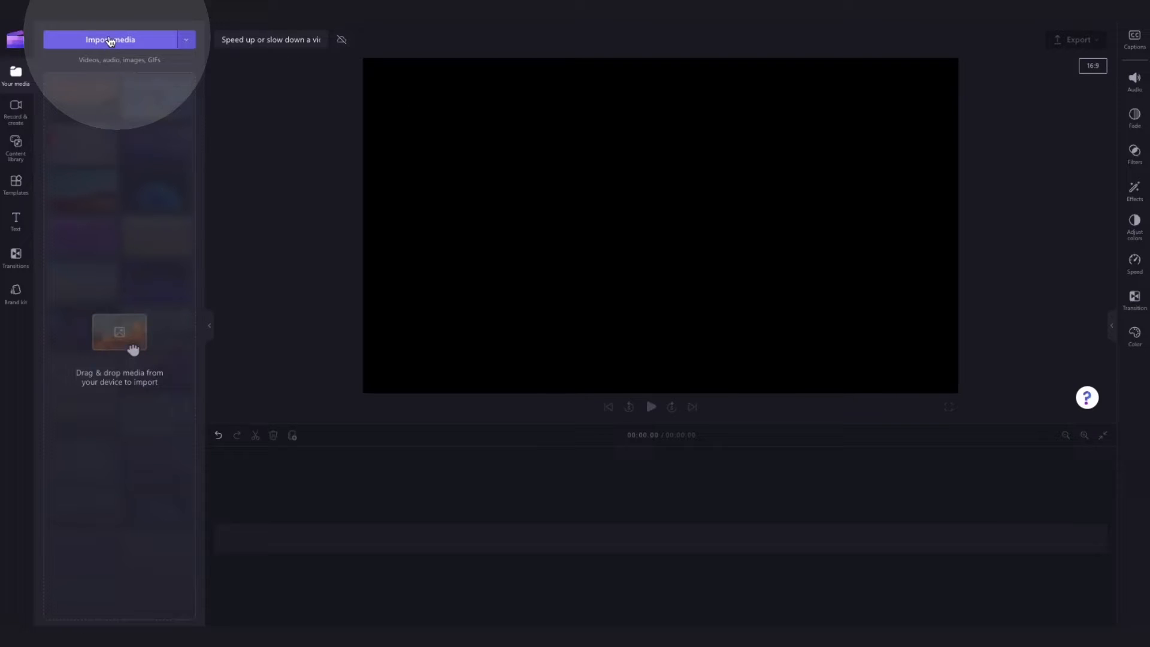
pyautogui.click(110, 40)
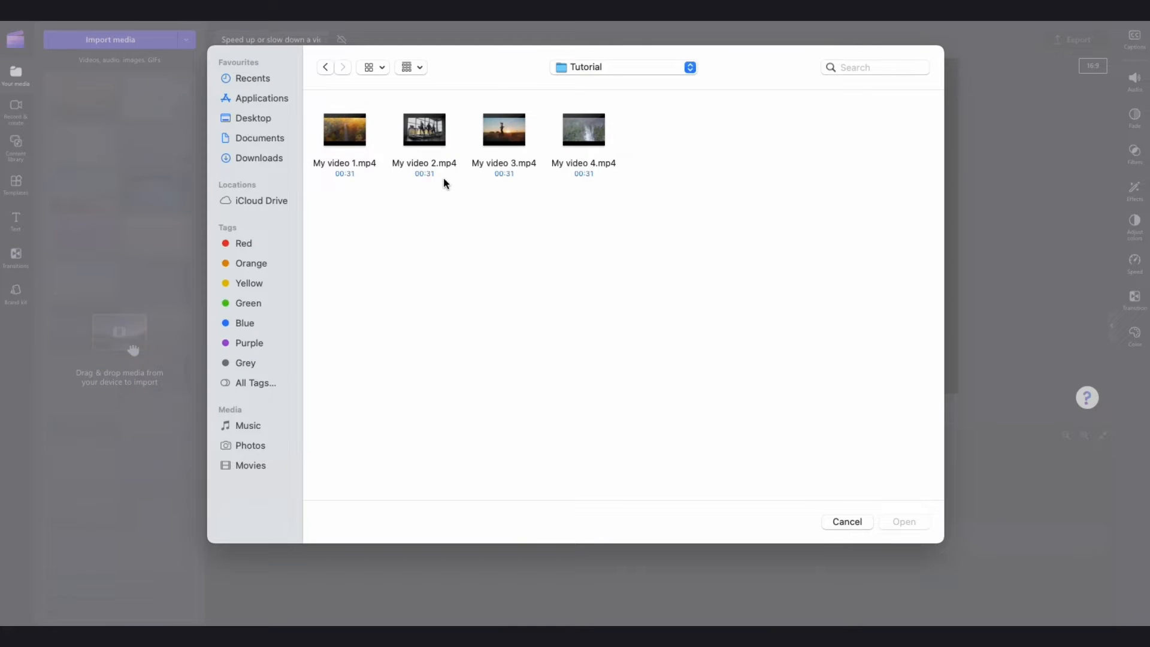
pyautogui.click(903, 521)
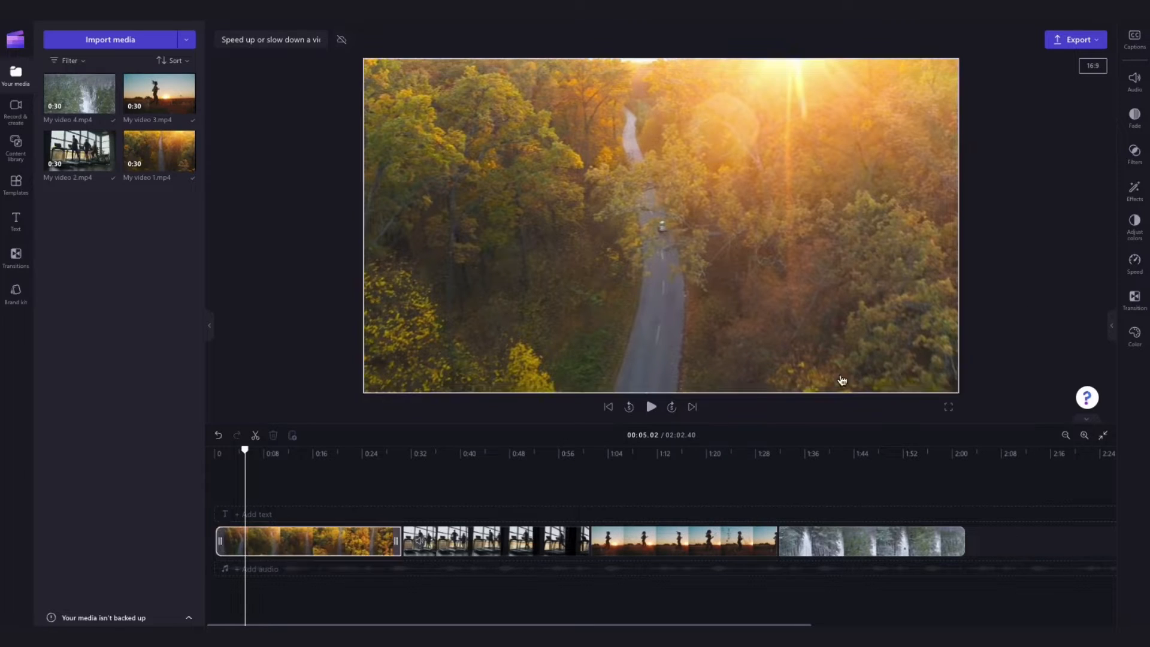
# Try the forest road clip at 0.5x, 0.1x and 14.5x speed, then return it to 1x
pyautogui.click(334, 541)
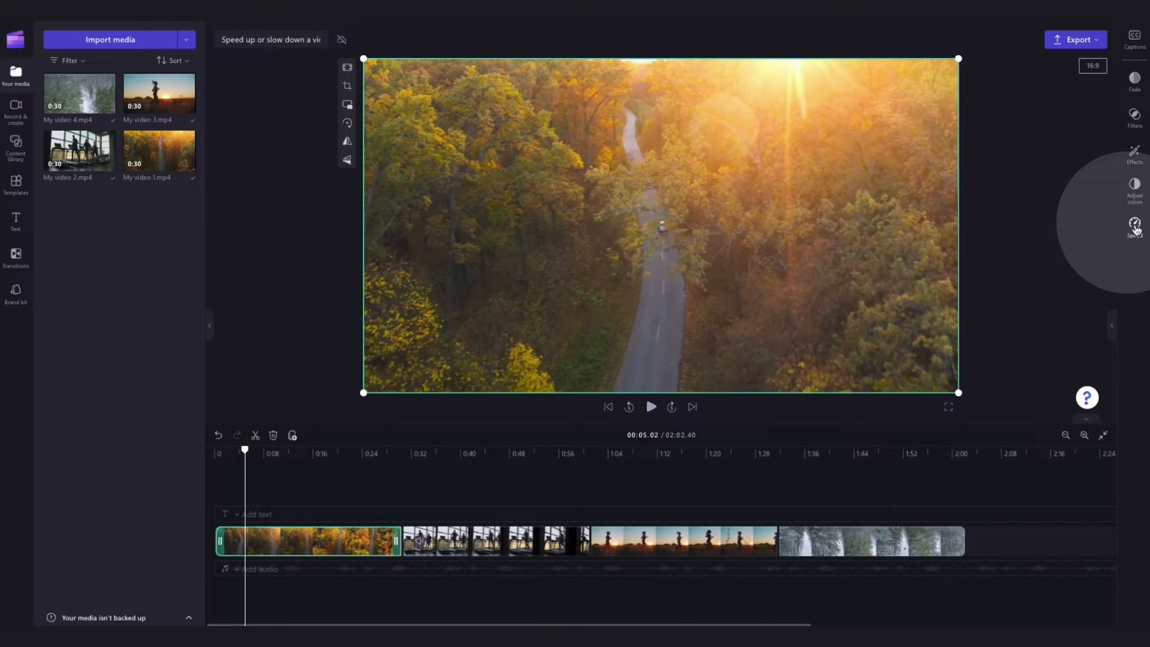
pyautogui.click(1134, 227)
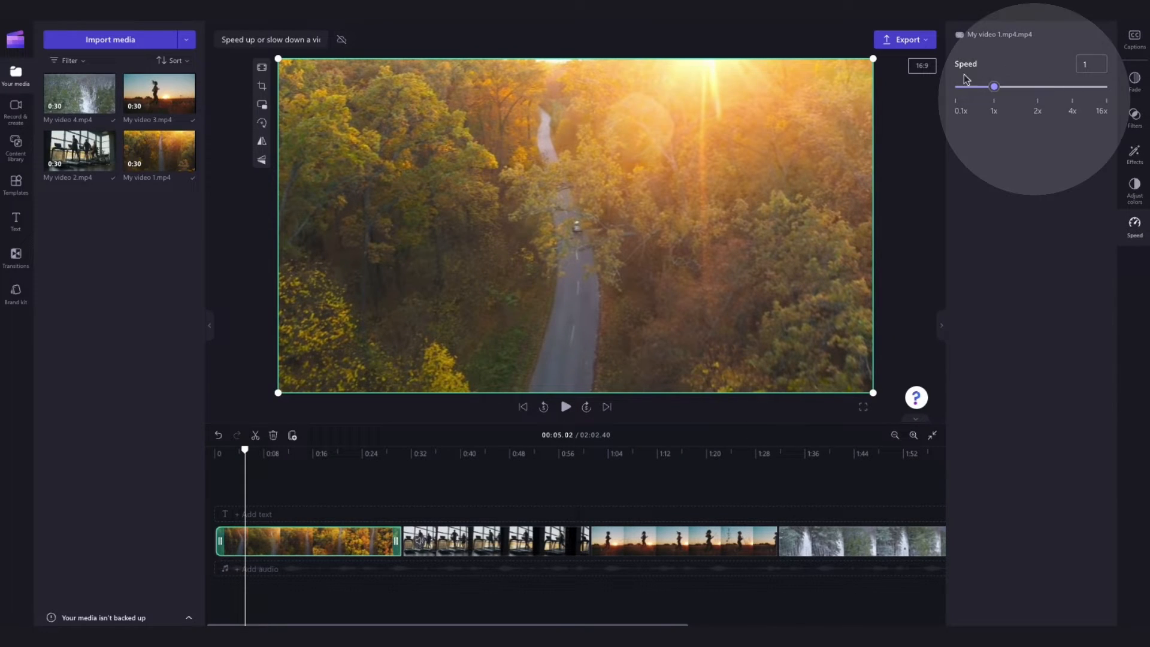
pyautogui.moveTo(1054, 112)
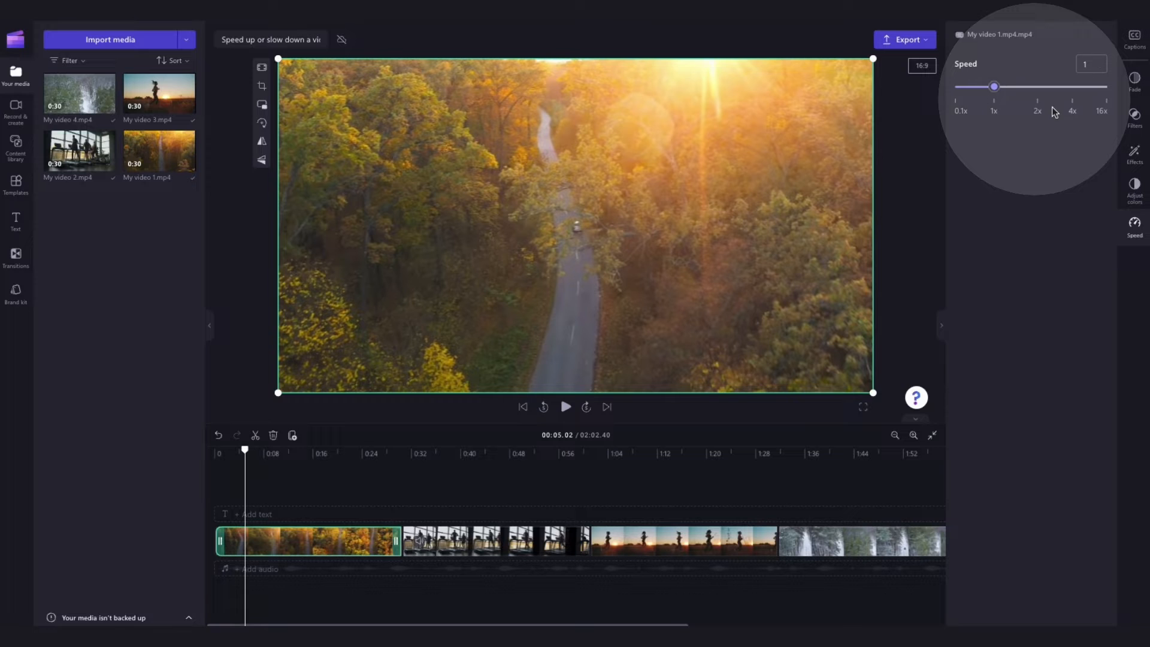
pyautogui.moveTo(995, 86); pyautogui.dragTo(972, 87)
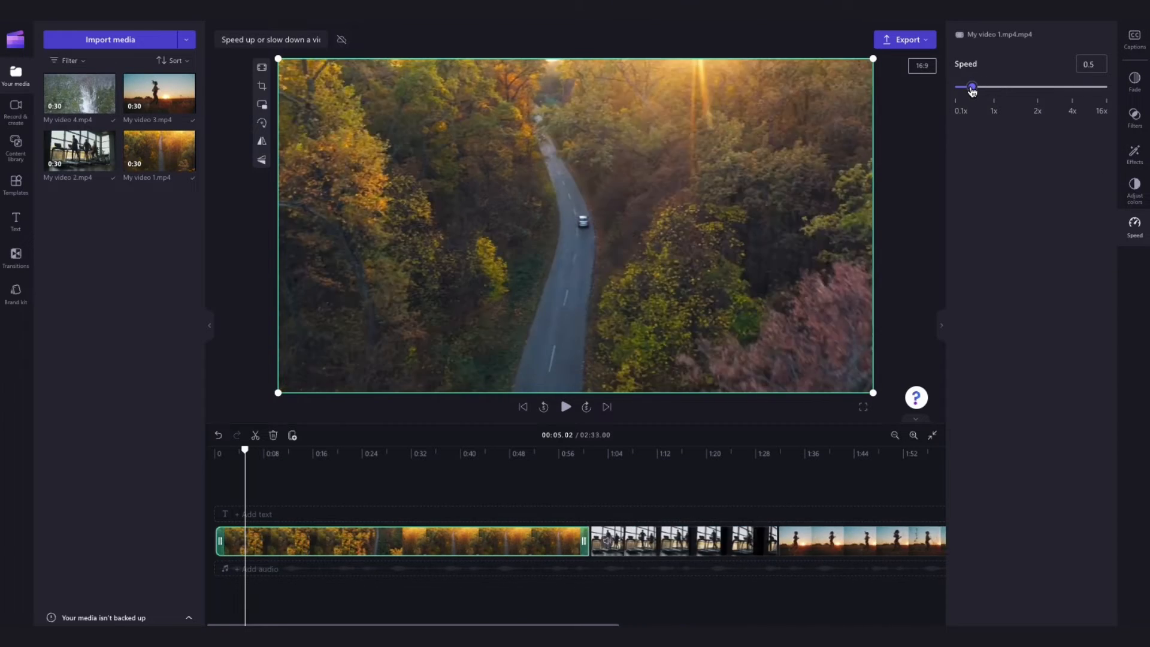
pyautogui.moveTo(972, 86); pyautogui.dragTo(956, 87)
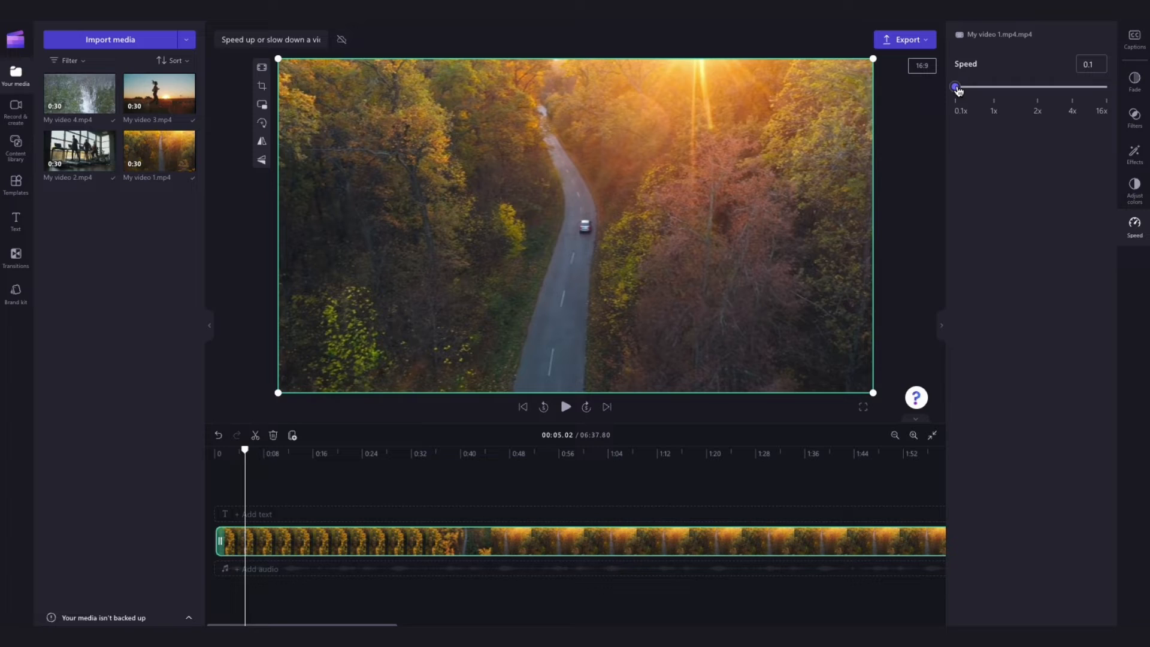
pyautogui.moveTo(956, 86); pyautogui.dragTo(1099, 86)
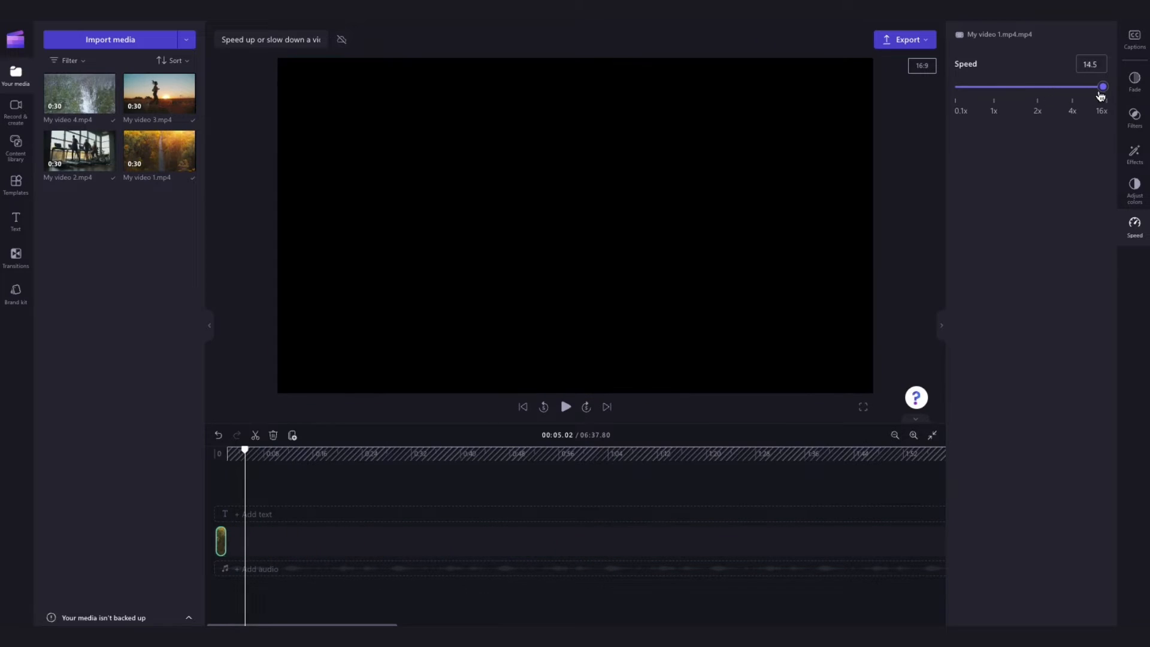
pyautogui.moveTo(1100, 86); pyautogui.dragTo(994, 86)
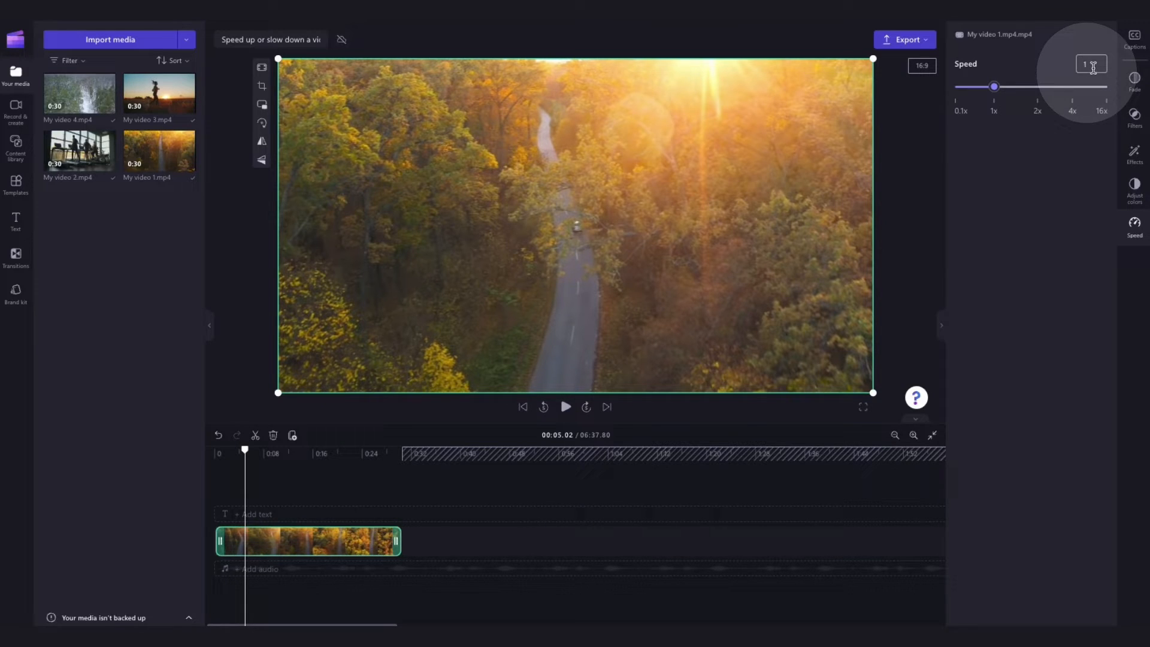
# Set the forest road clip to 5.5x speed and play back the shortened clip
pyautogui.click(1091, 64)
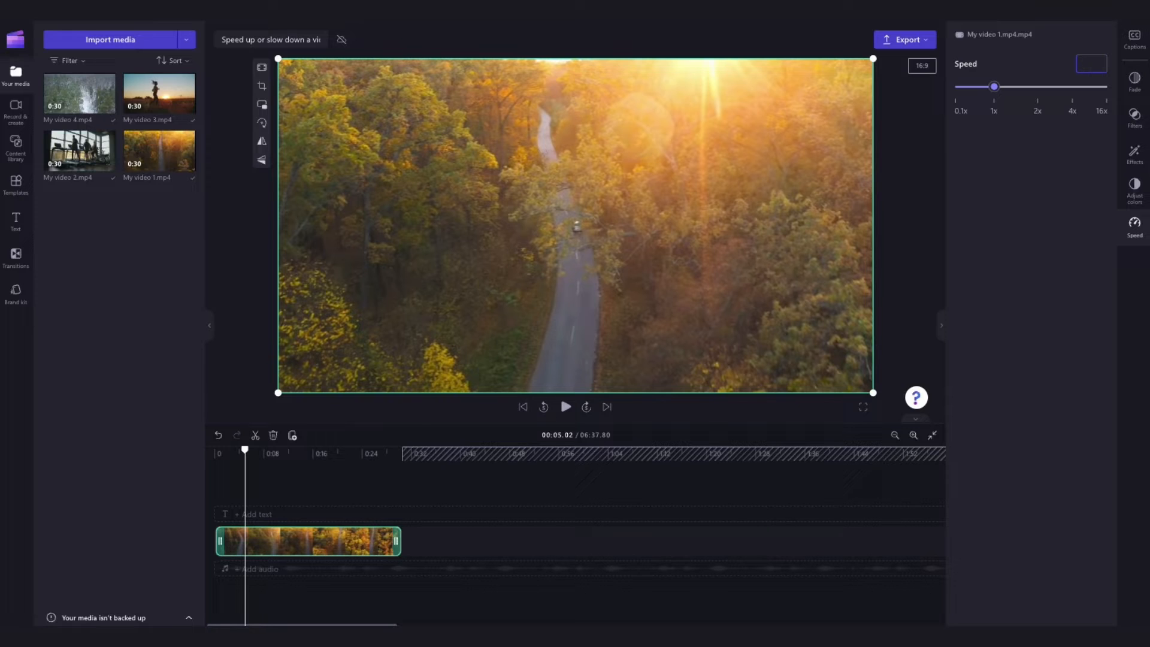
pyautogui.moveTo(994, 86); pyautogui.dragTo(1045, 86)
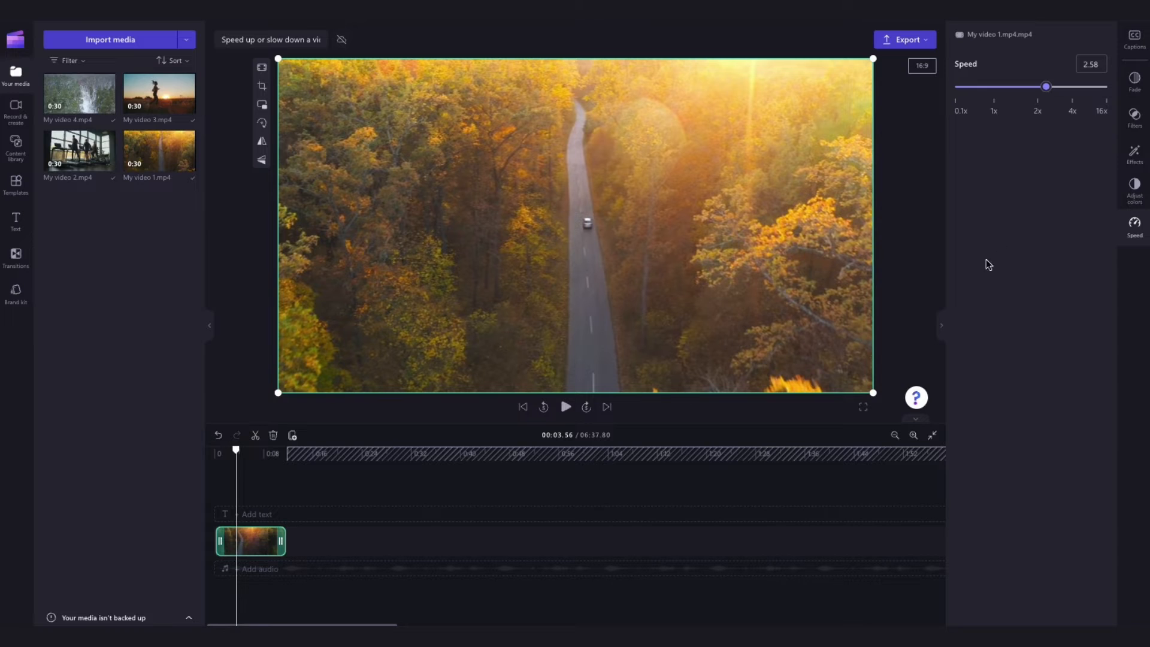
pyautogui.moveTo(1047, 86); pyautogui.dragTo(1076, 86)
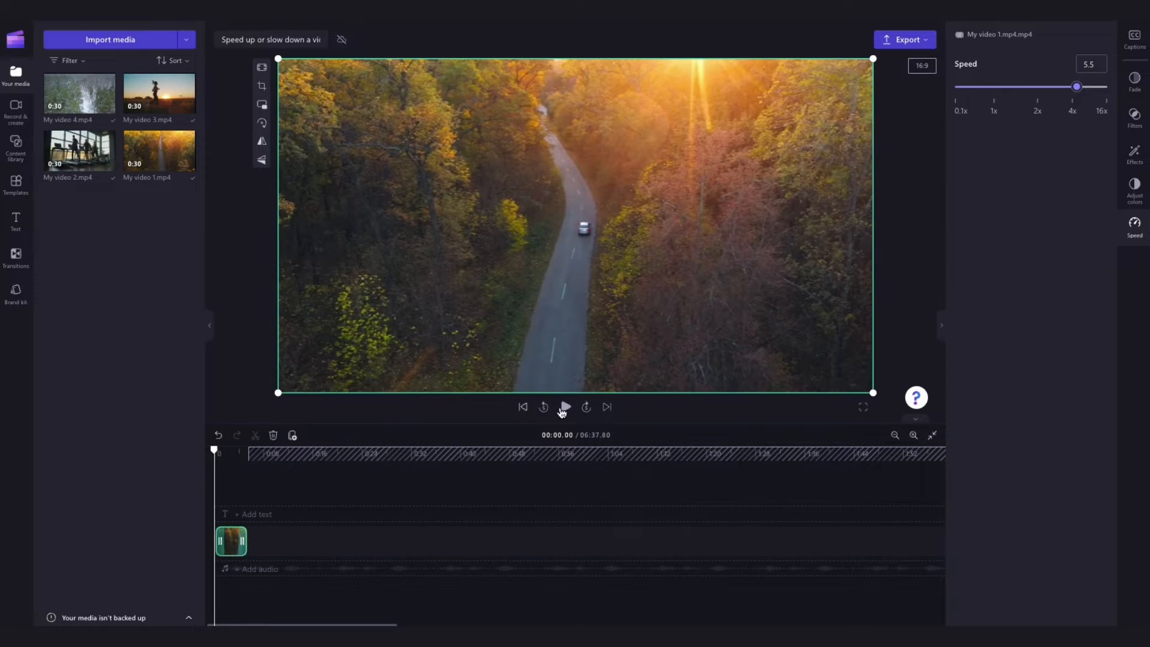
pyautogui.click(564, 406)
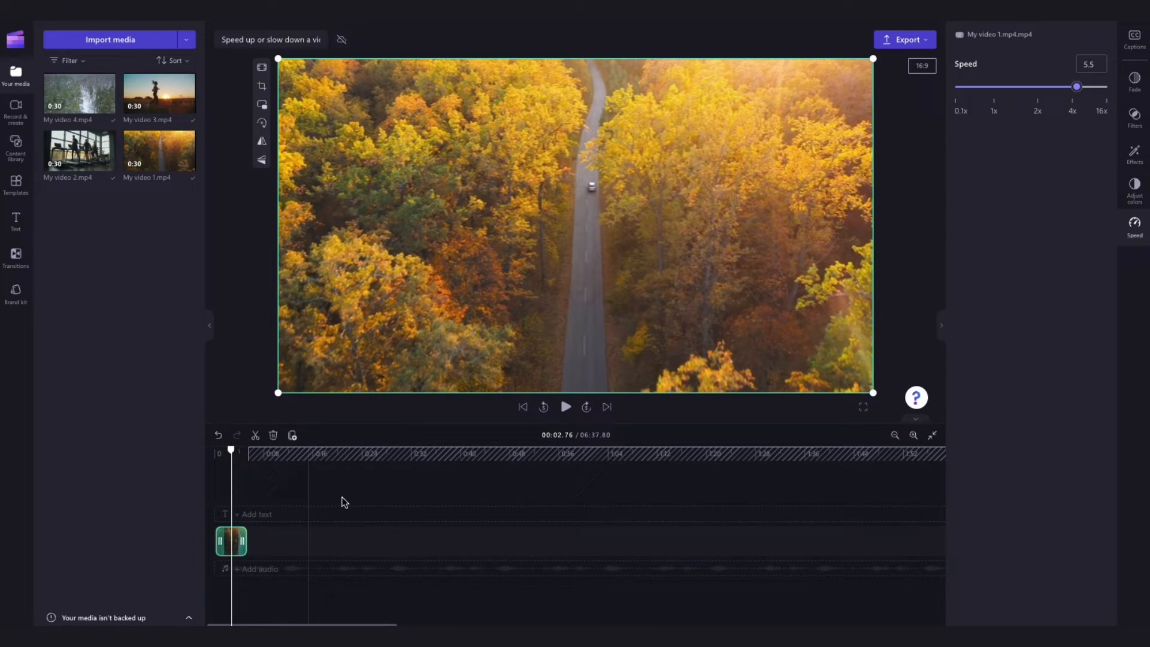
pyautogui.moveTo(933, 435)
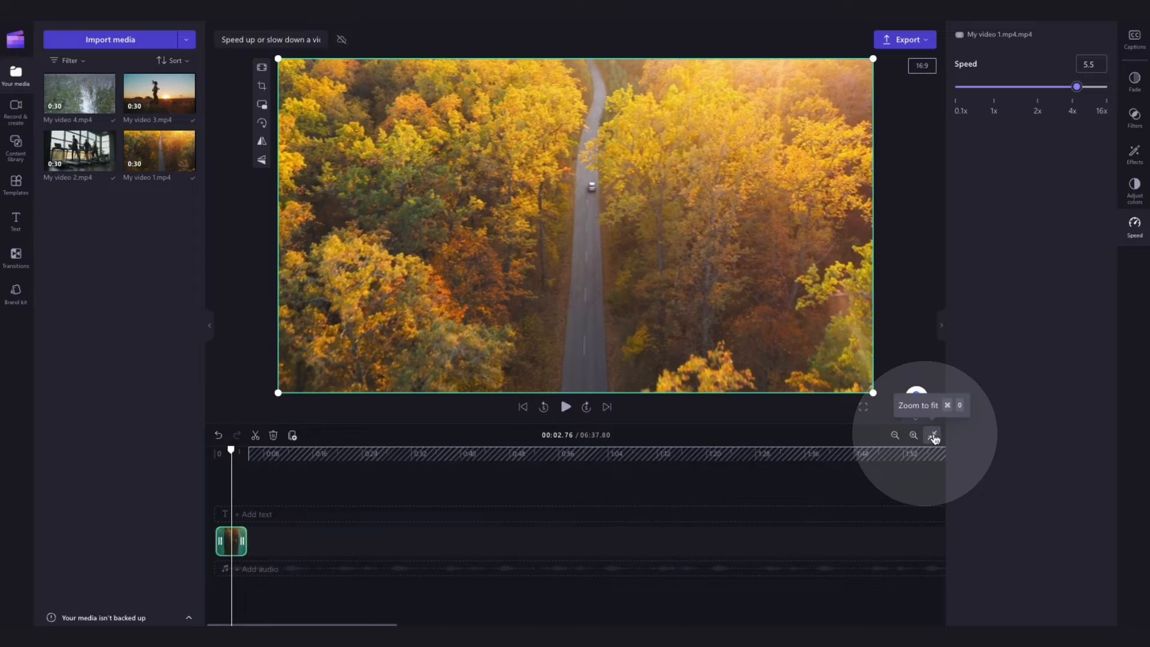
# Delete the empty gap after the sped-up clip so the clips follow directly
pyautogui.click(933, 435)
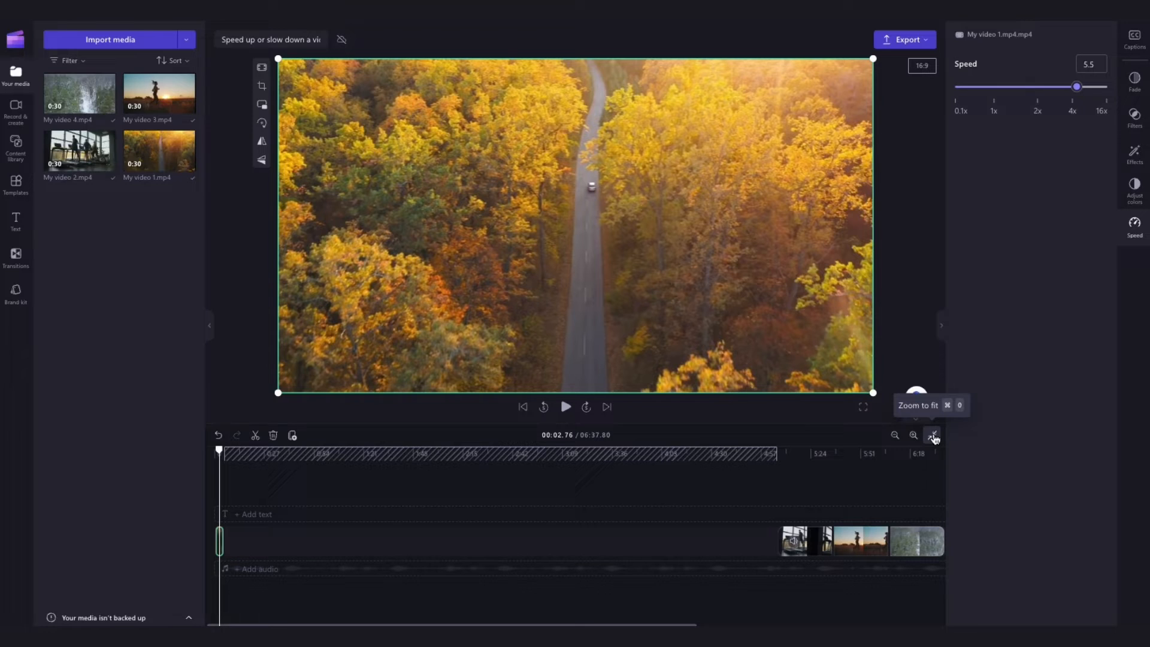
pyautogui.click(933, 435)
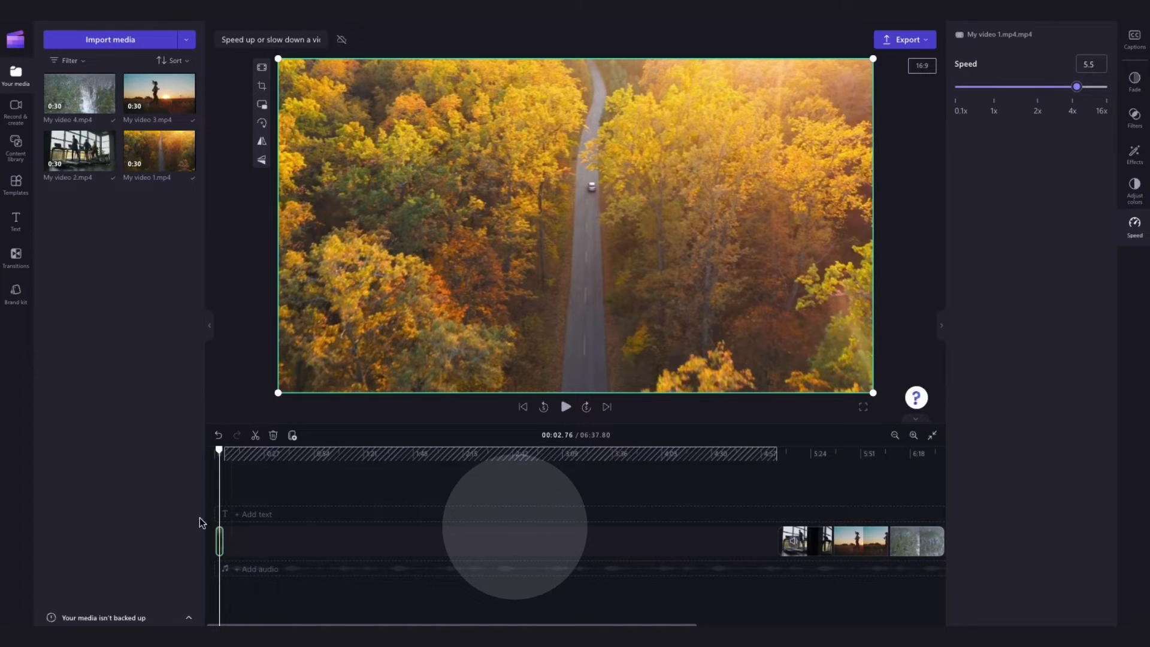
pyautogui.moveTo(195, 502)
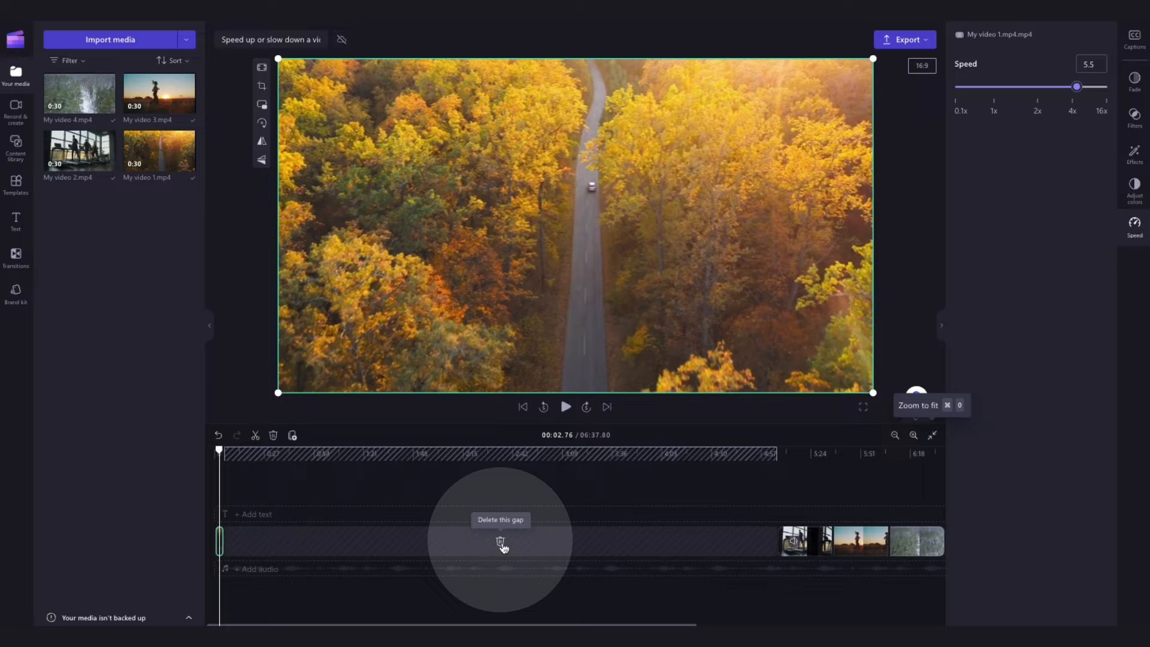
pyautogui.moveTo(512, 536)
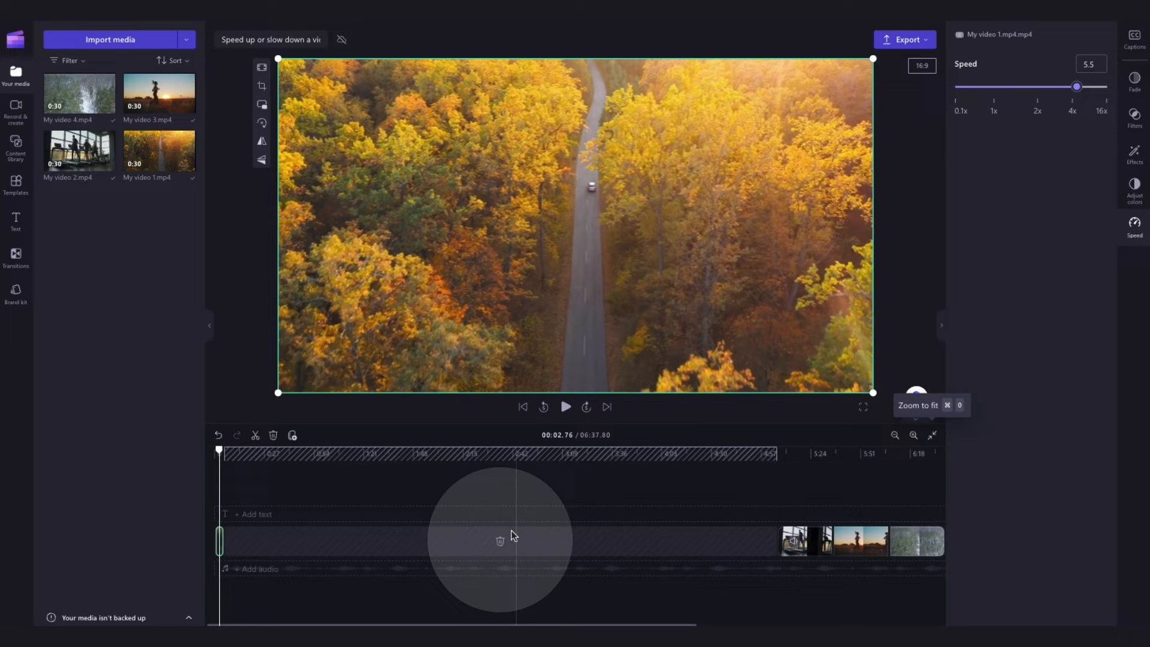
pyautogui.moveTo(500, 545)
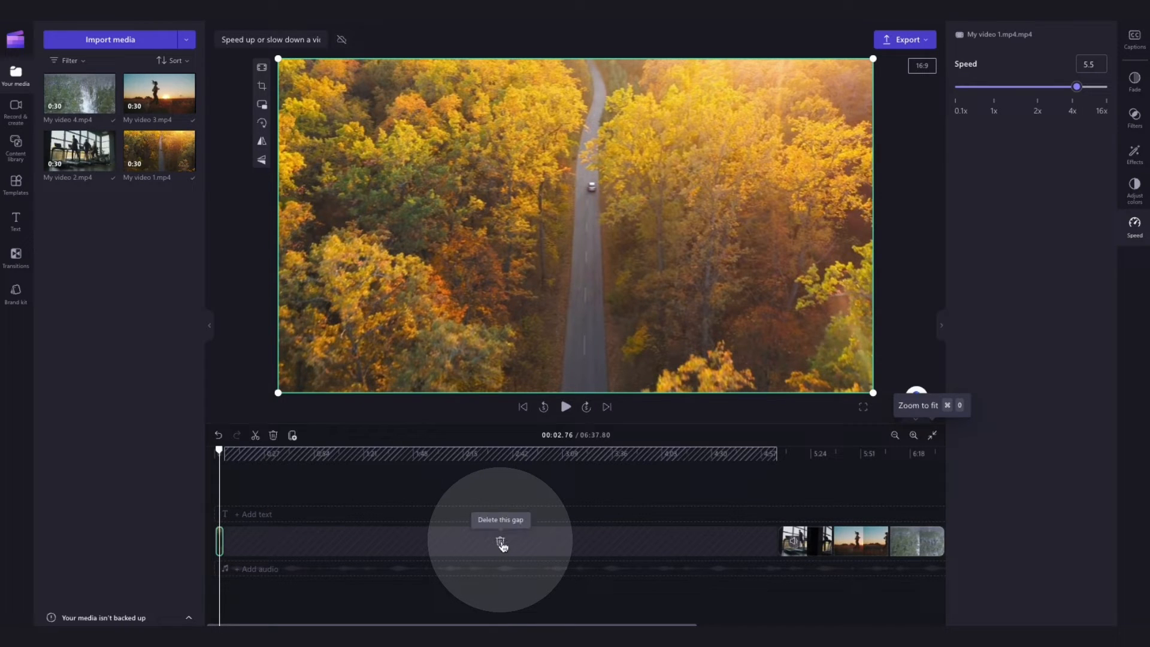
pyautogui.click(501, 544)
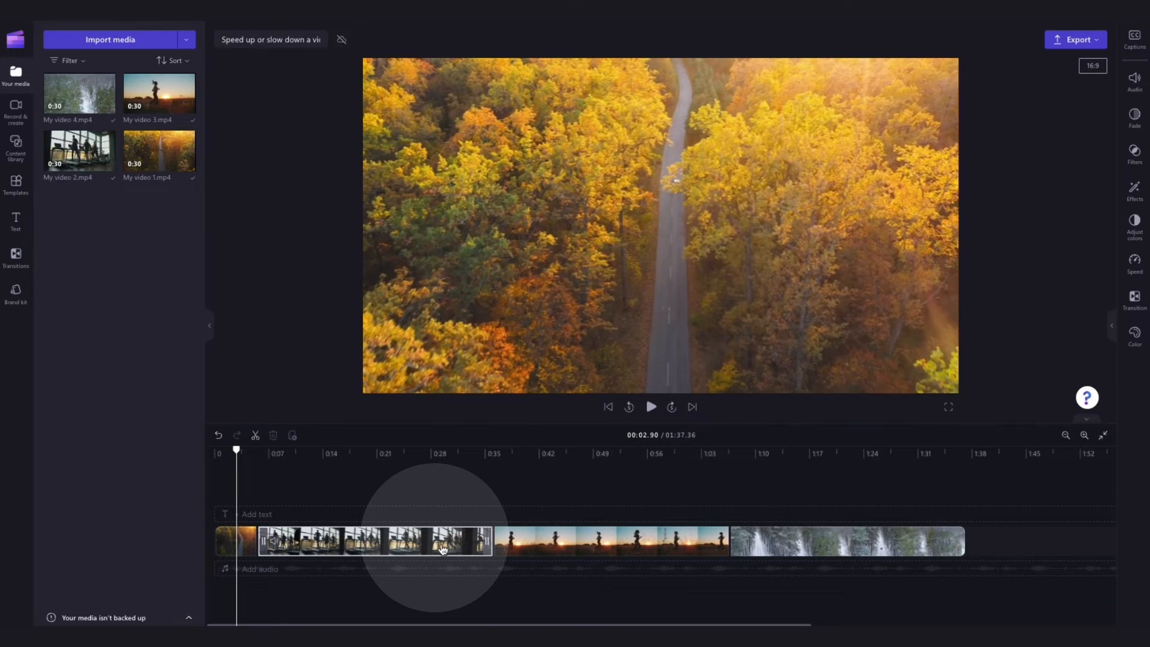
# Add the remaining clips, including the waterfall clip, to the timeline selection
pyautogui.click(576, 542)
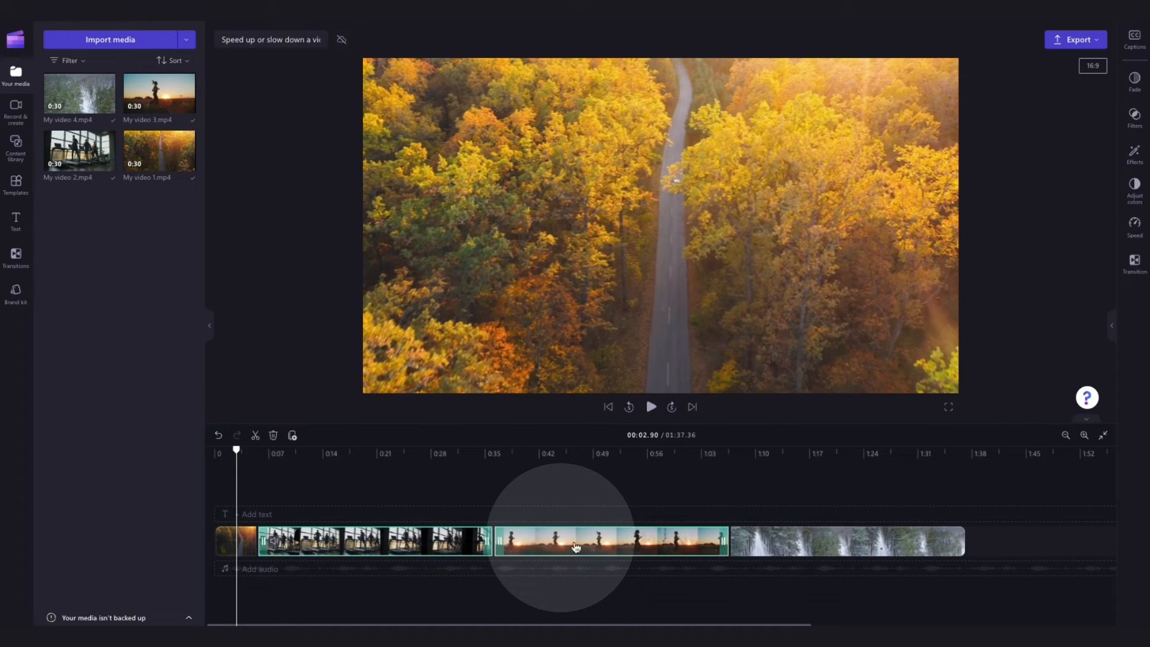
pyautogui.click(847, 541)
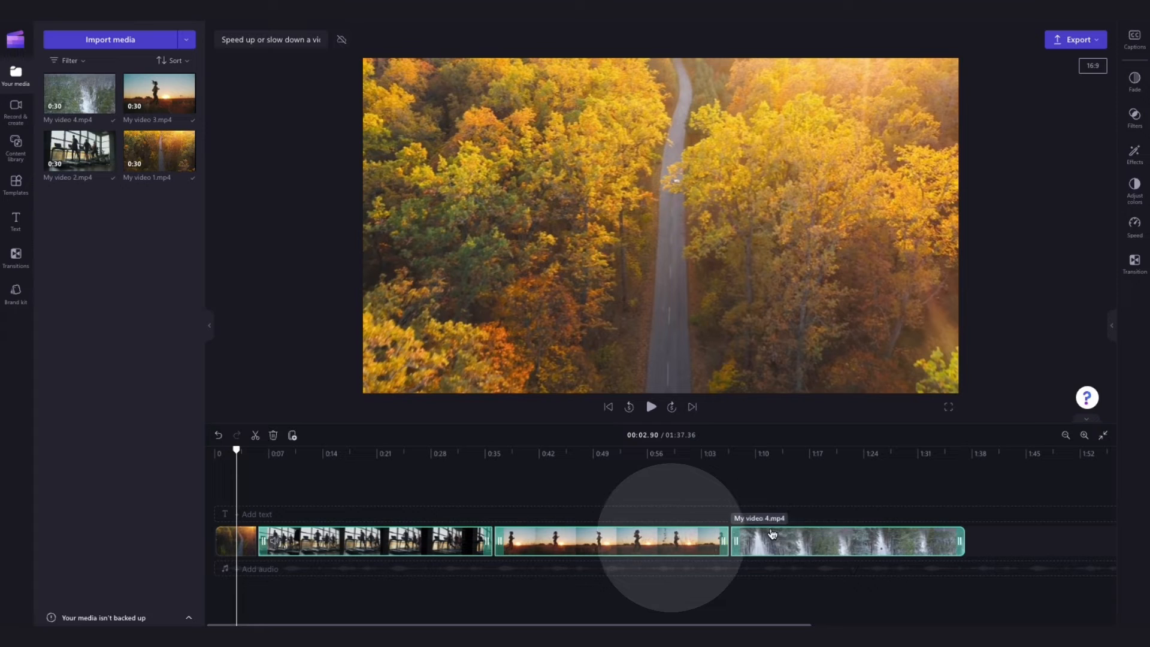
pyautogui.moveTo(449, 534)
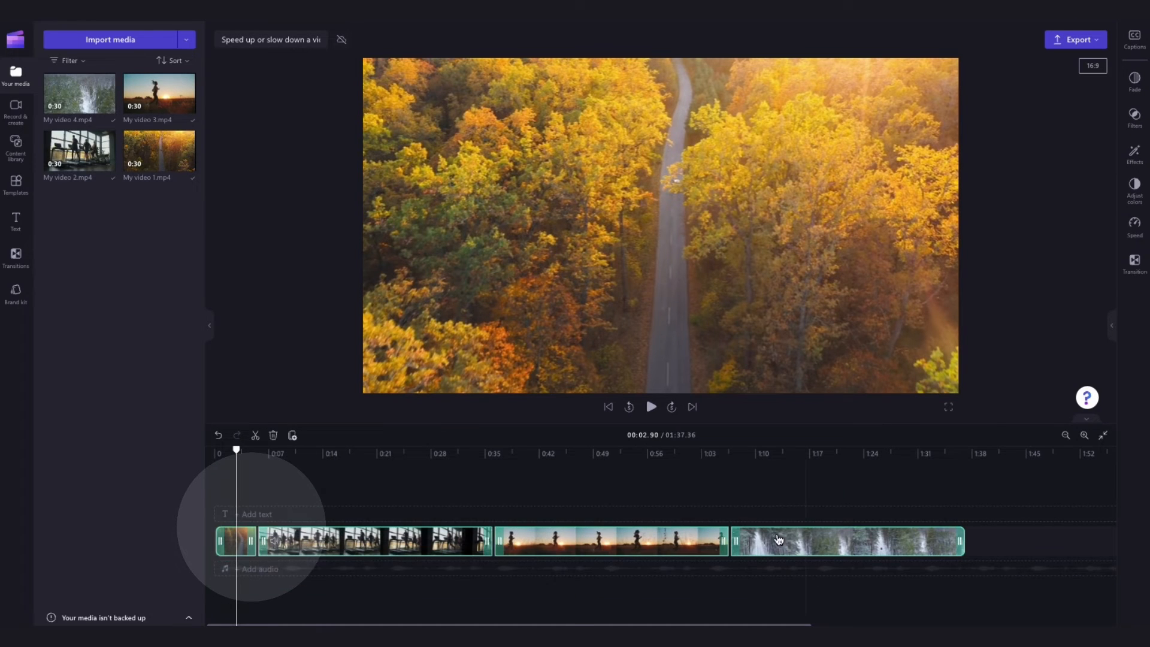
pyautogui.moveTo(658, 497)
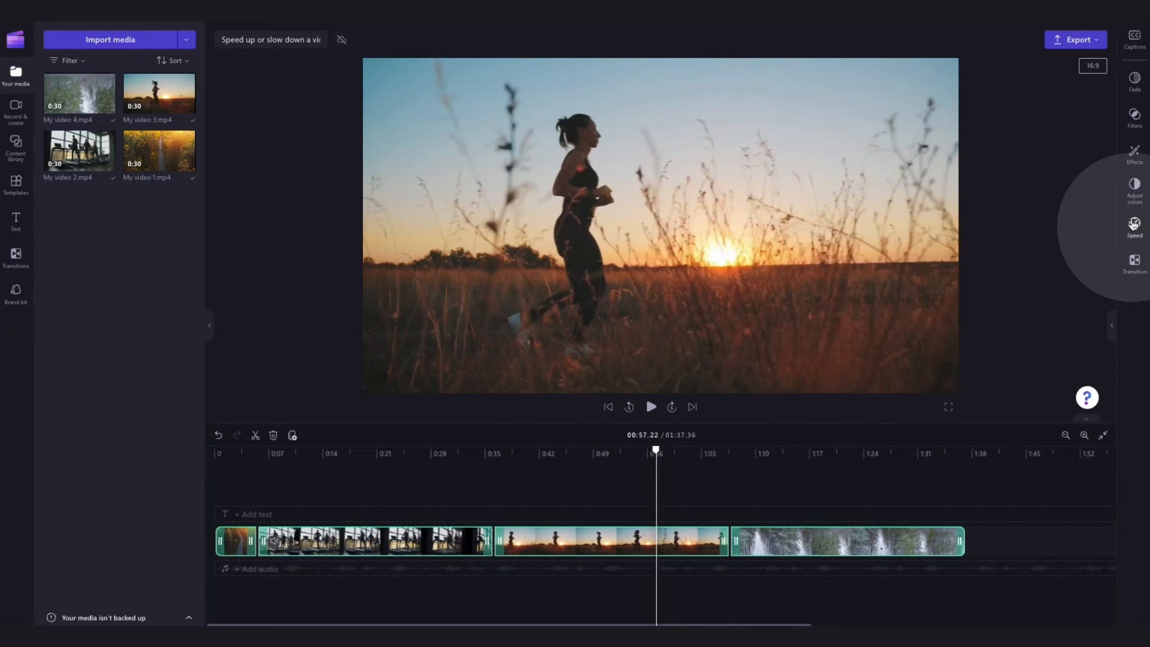
# Adjust the speed of all selected clips so the video runs about 9 seconds
pyautogui.click(1135, 224)
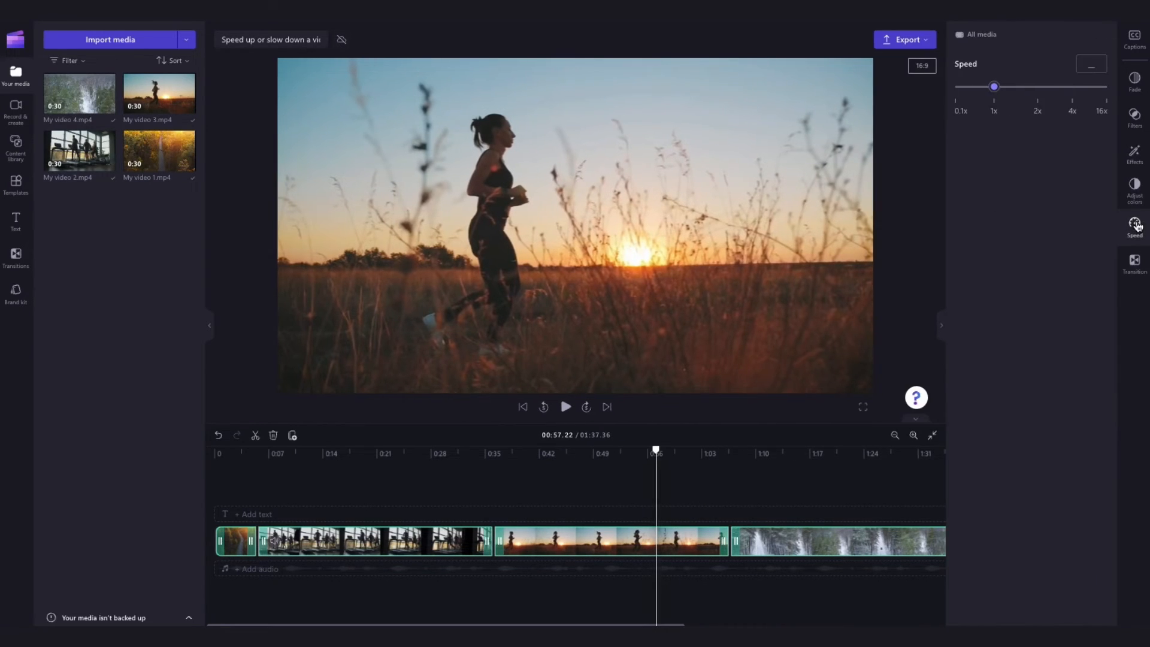
pyautogui.moveTo(994, 86); pyautogui.dragTo(983, 88)
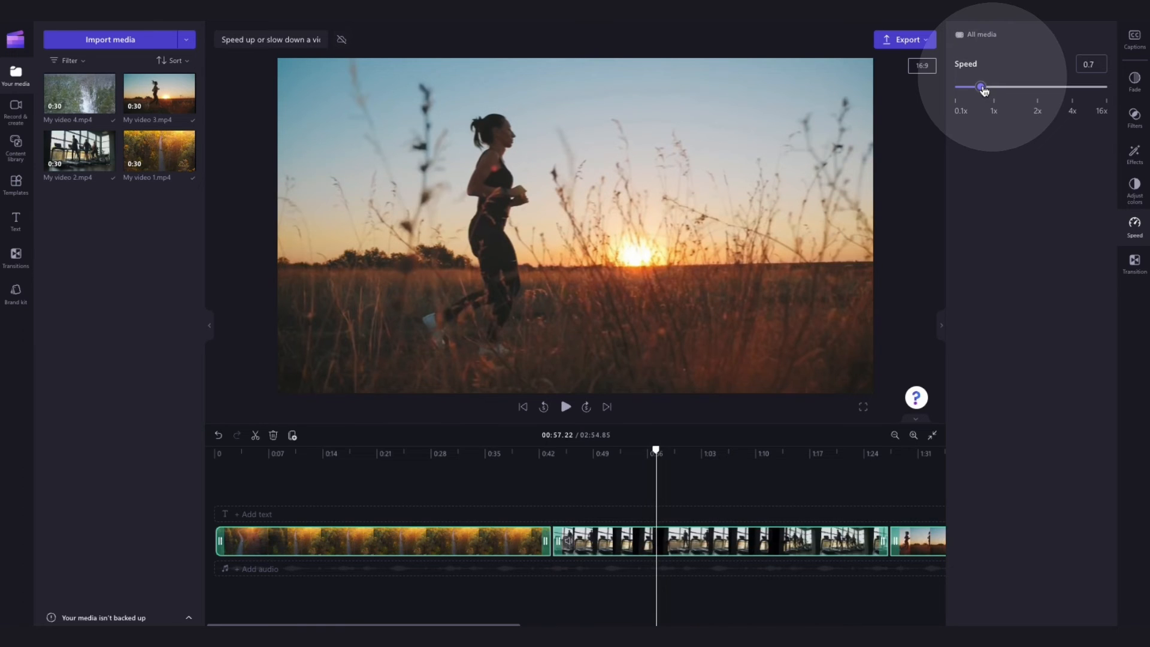
pyautogui.moveTo(983, 86); pyautogui.dragTo(1080, 87)
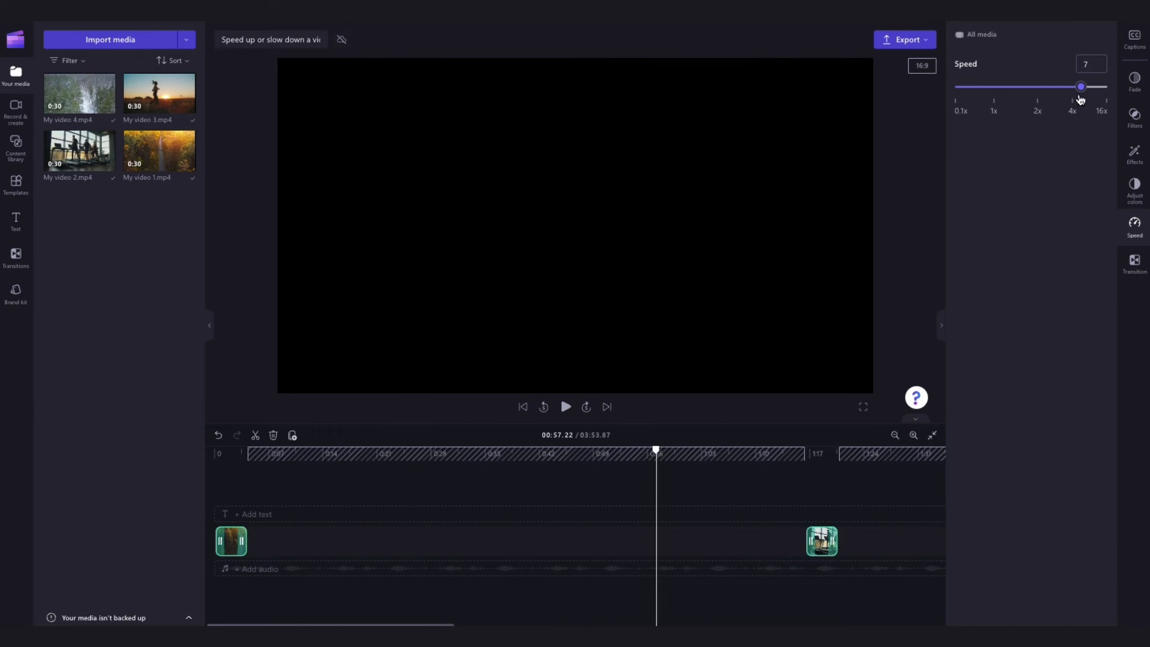
pyautogui.moveTo(1080, 86); pyautogui.dragTo(1086, 86)
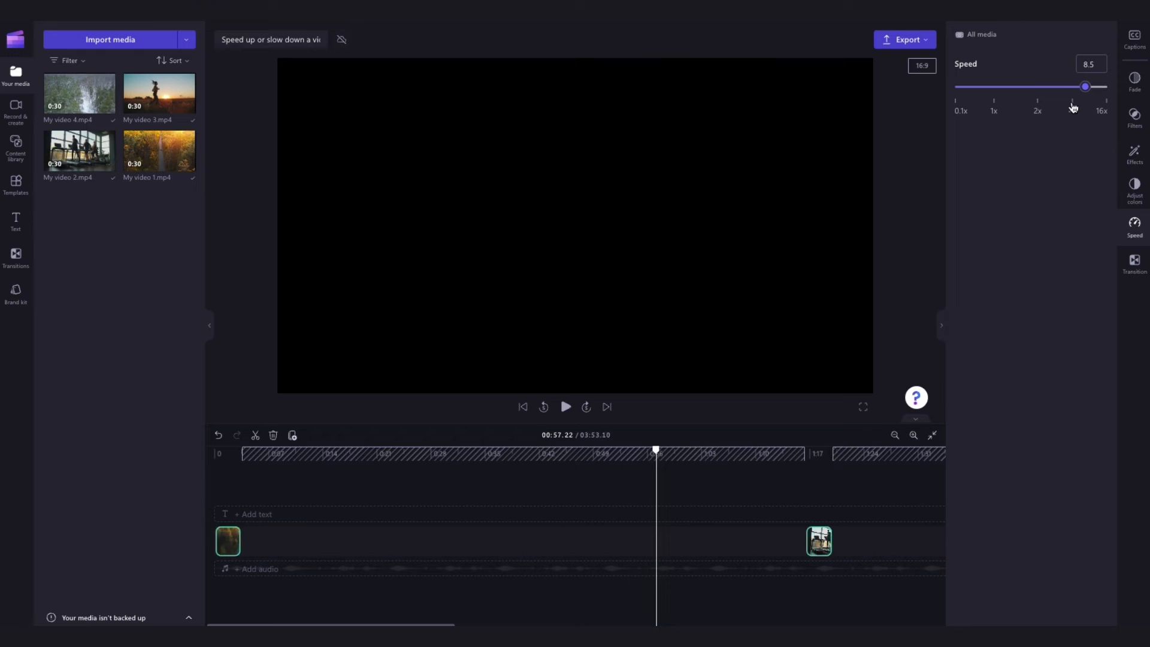
pyautogui.moveTo(1085, 86); pyautogui.dragTo(1037, 86)
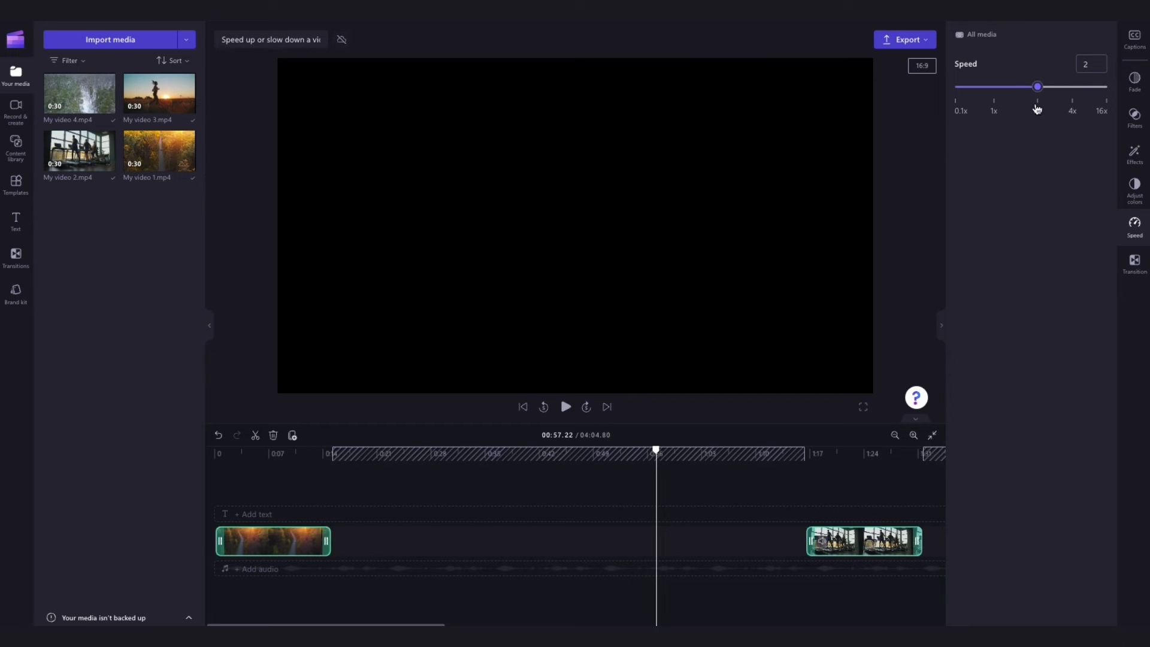
pyautogui.moveTo(1038, 86); pyautogui.dragTo(1050, 86)
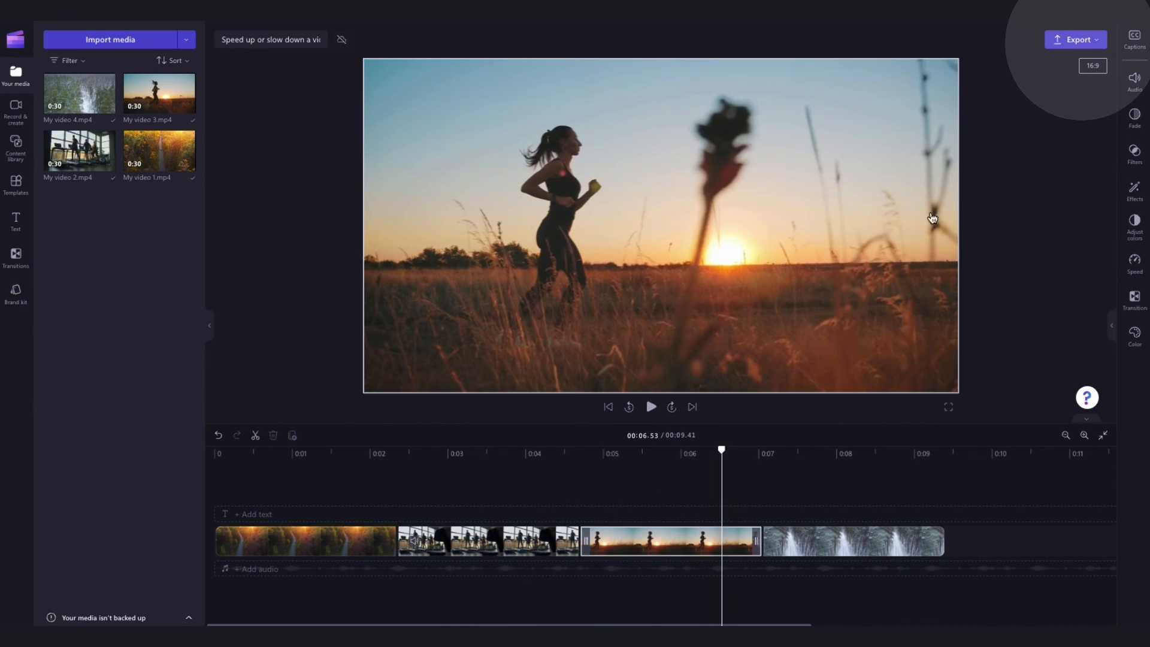
# Export the 9-second video at the chosen quality
pyautogui.click(1075, 40)
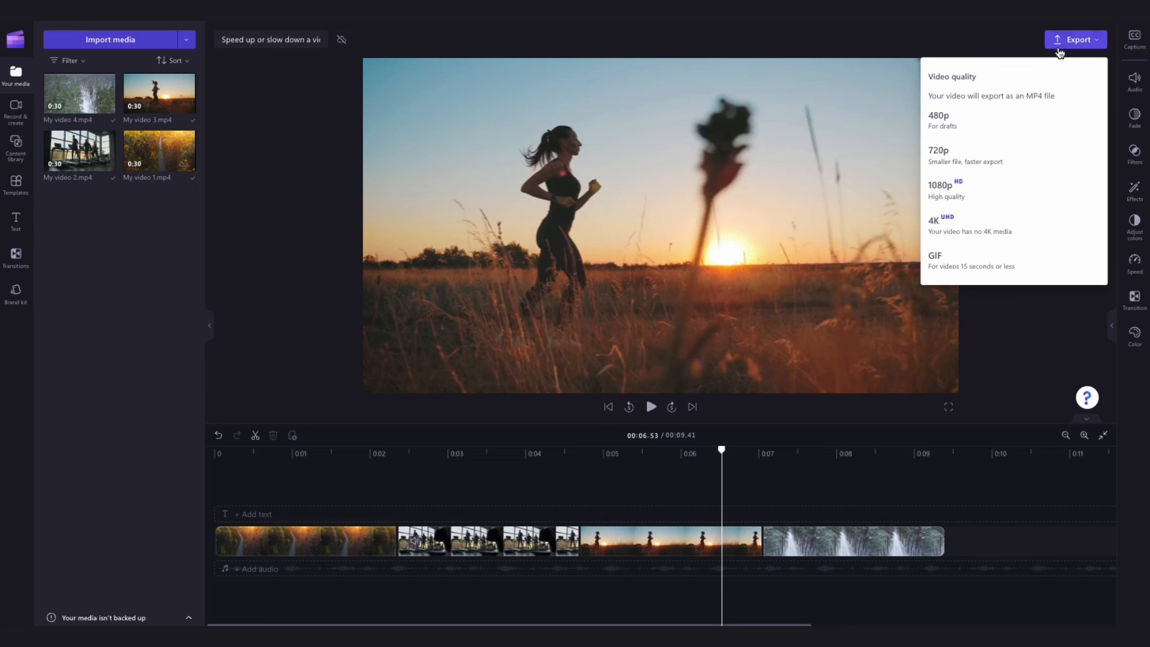
pyautogui.click(945, 188)
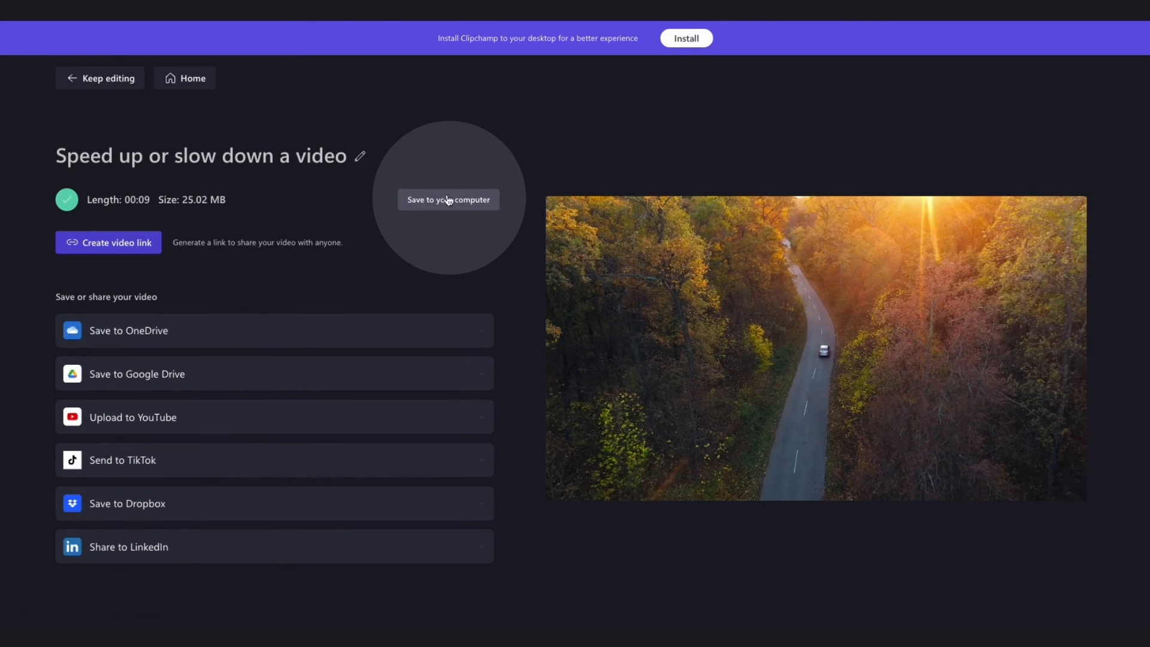
# Save the exported MP4 to the Documents folder on the computer
pyautogui.click(447, 200)
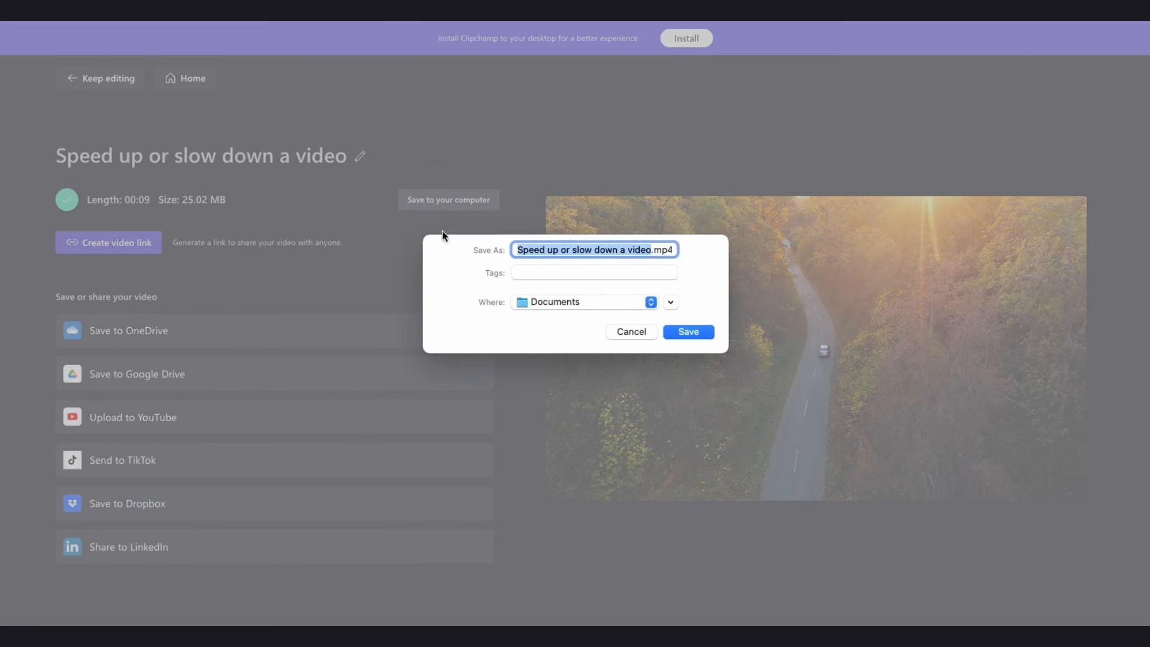
pyautogui.click(686, 332)
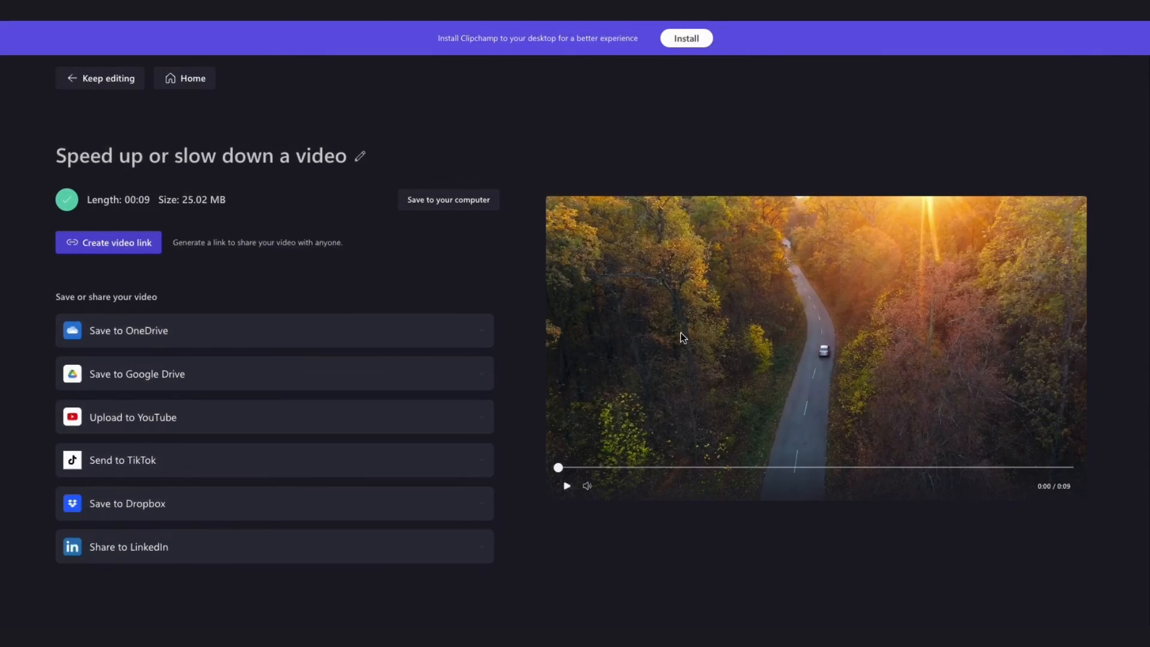